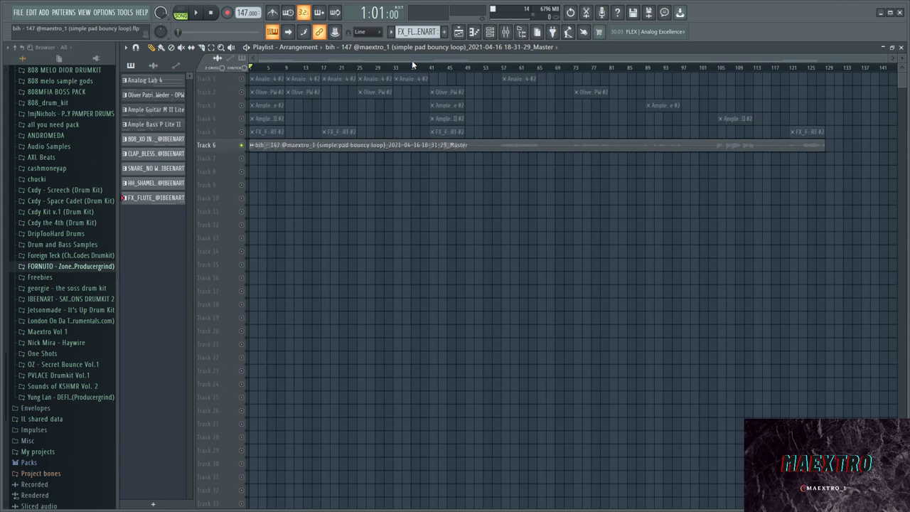
Open the Analog Lab 4 pad chords in the piano roll.
left_click(145, 80)
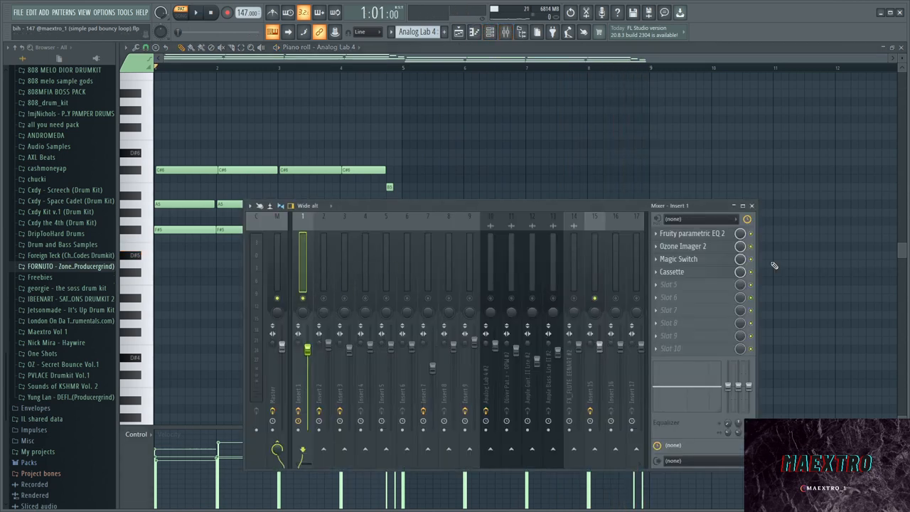
Review Insert 1's Fruity Parametric EQ 2 low cut, then inspect Magic Switch.
left_click(692, 233)
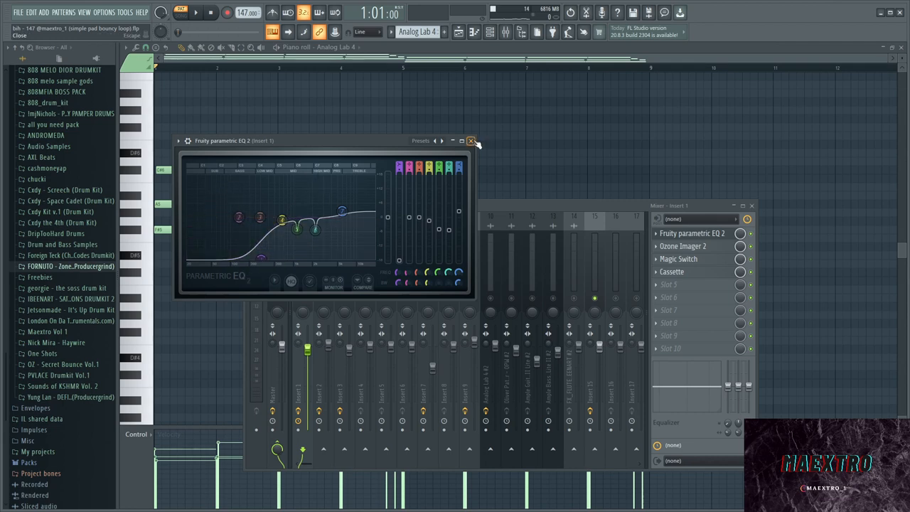
left_click(470, 140)
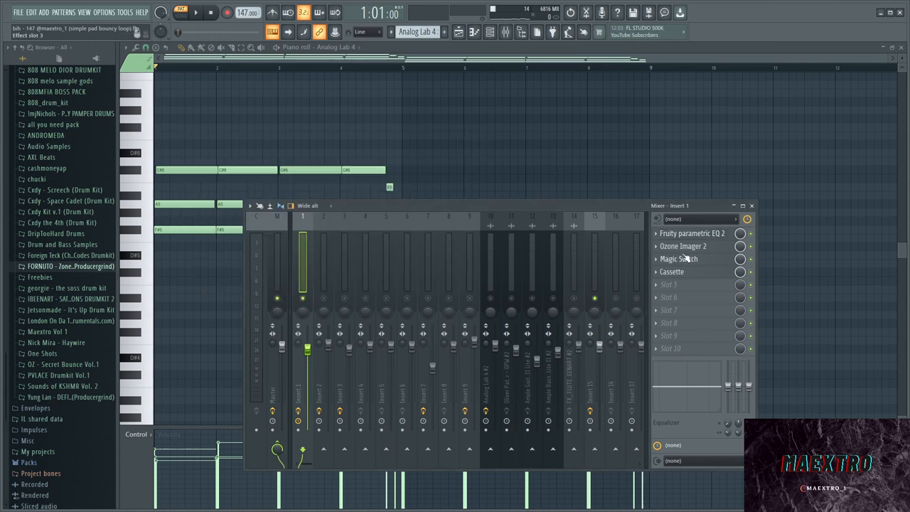
left_click(678, 259)
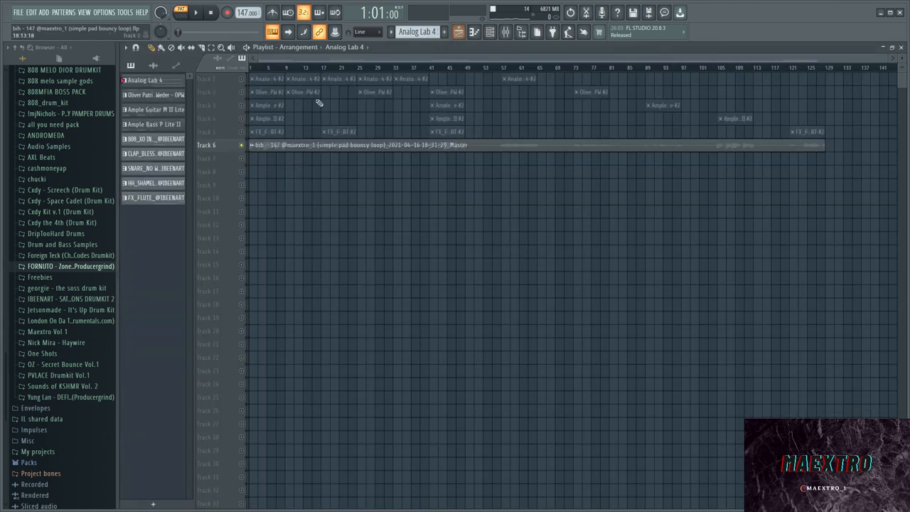
Open the OPW melody, its Spitfire Night Sparks plugin, and mixer Insert 2.
left_click(156, 93)
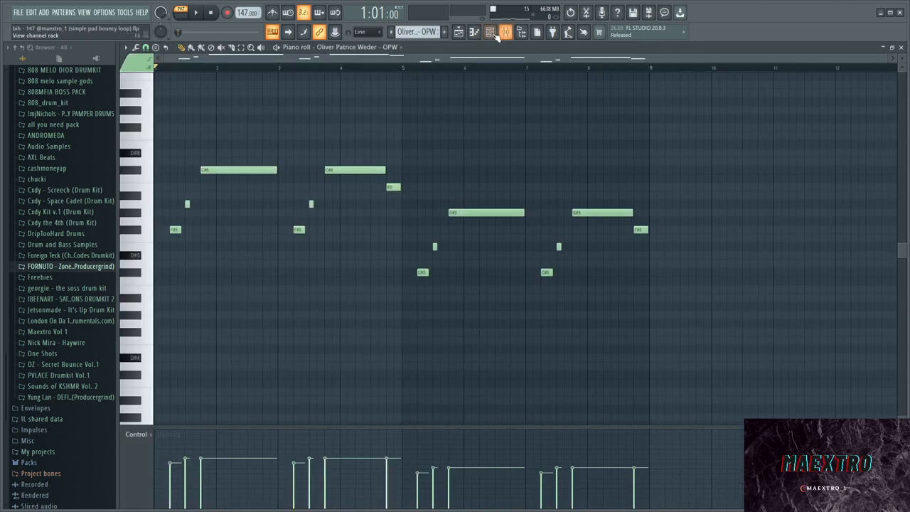
left_click(497, 31)
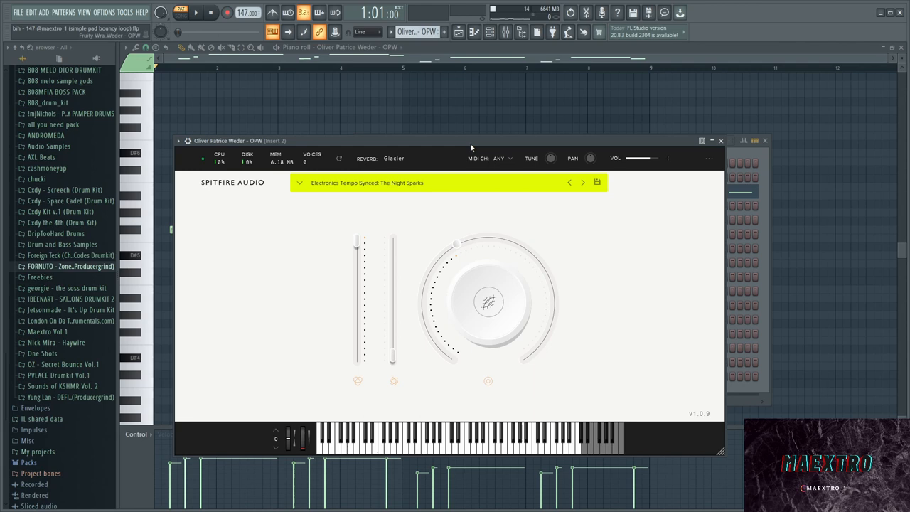
mouse_move(308, 143)
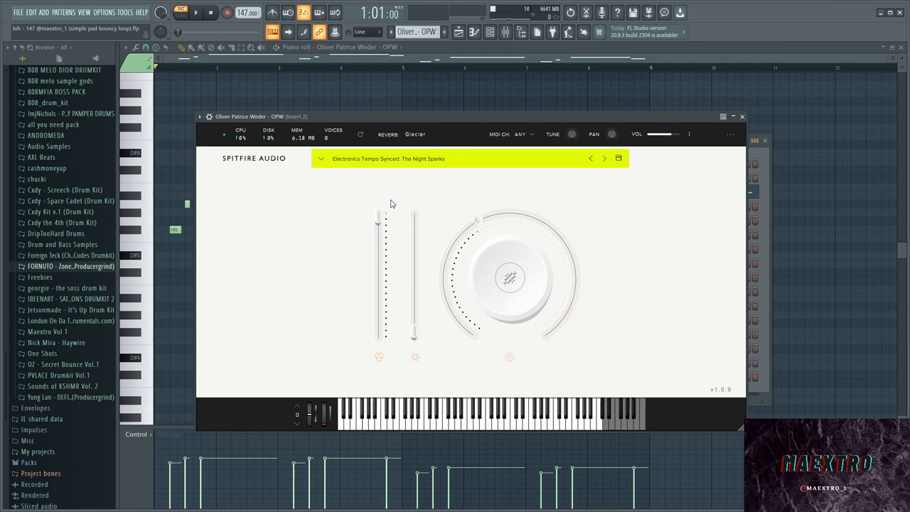
left_click(383, 158)
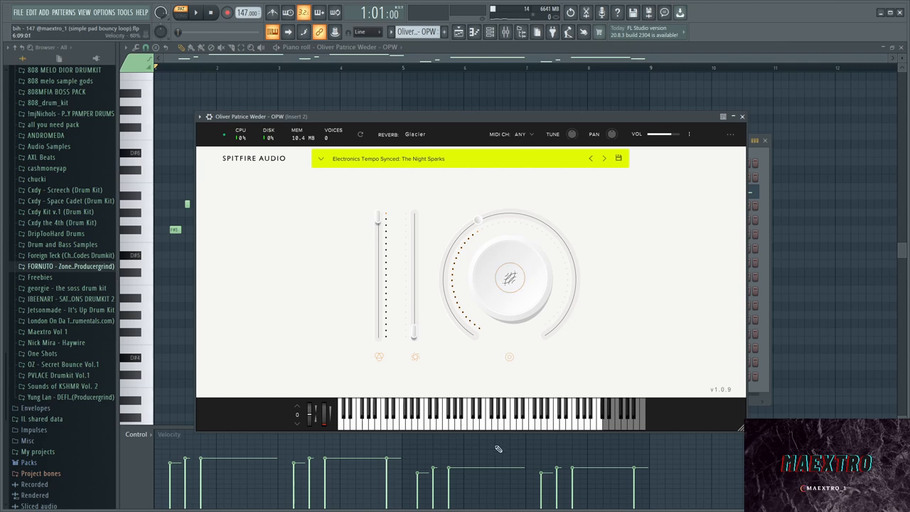
left_click(444, 425)
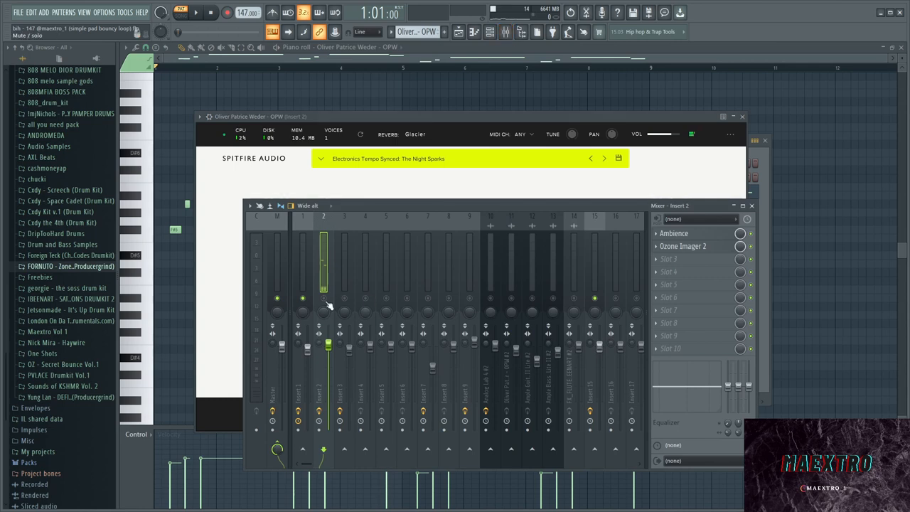
Close the mixer and the Spitfire OPW plugin window.
left_click(674, 234)
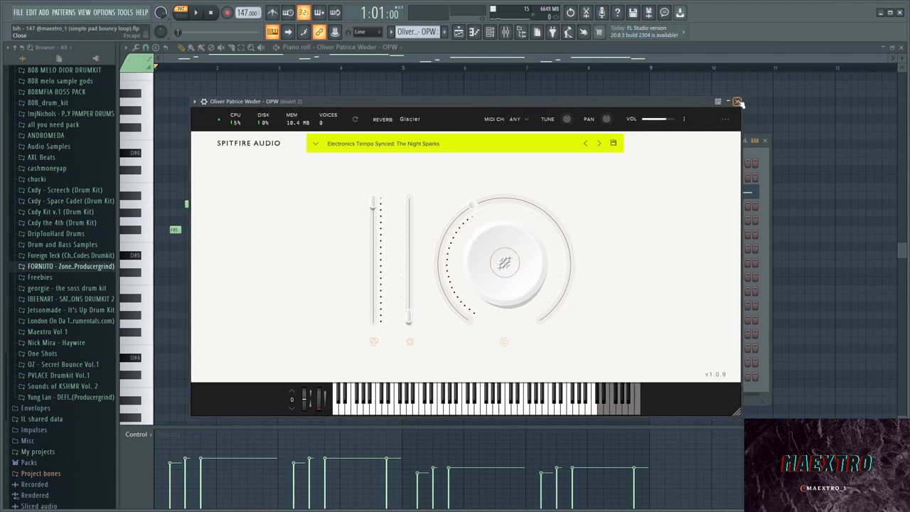
left_click(739, 101)
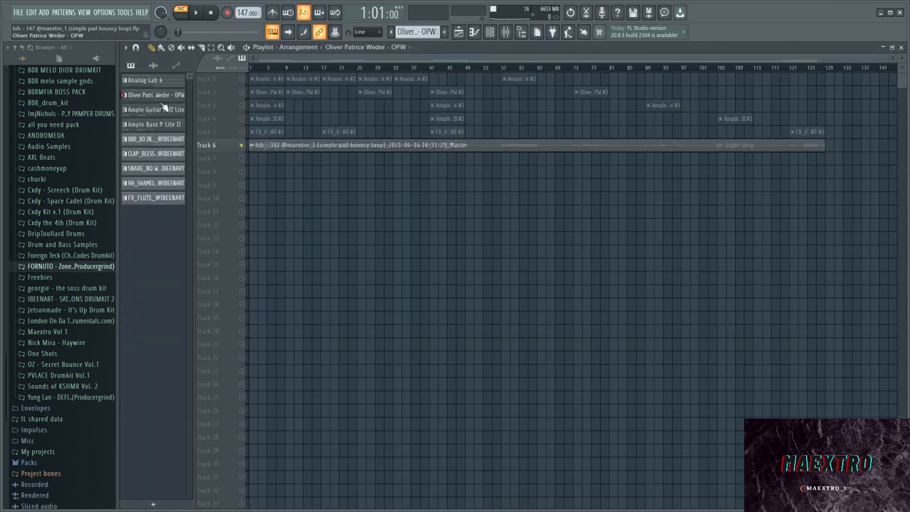
Select the Ample Guitar M II Lite pattern in the pattern picker.
left_click(153, 109)
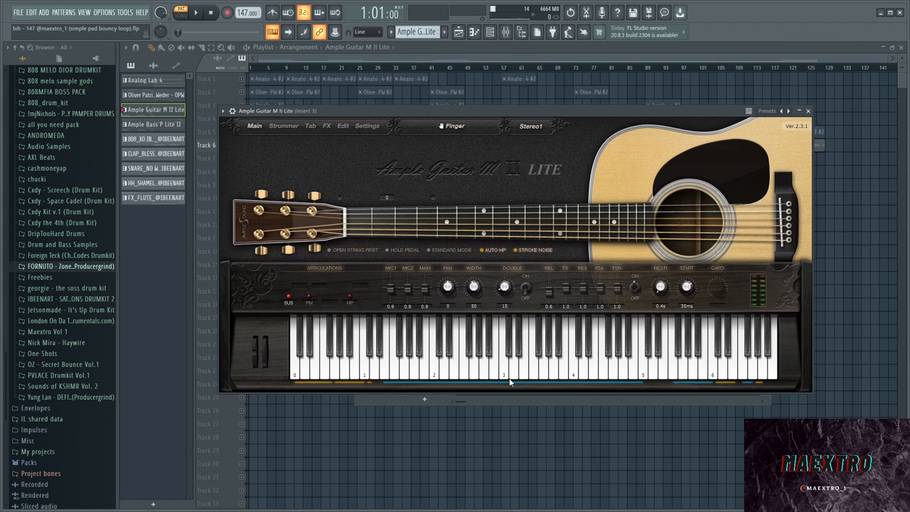
mouse_move(525, 287)
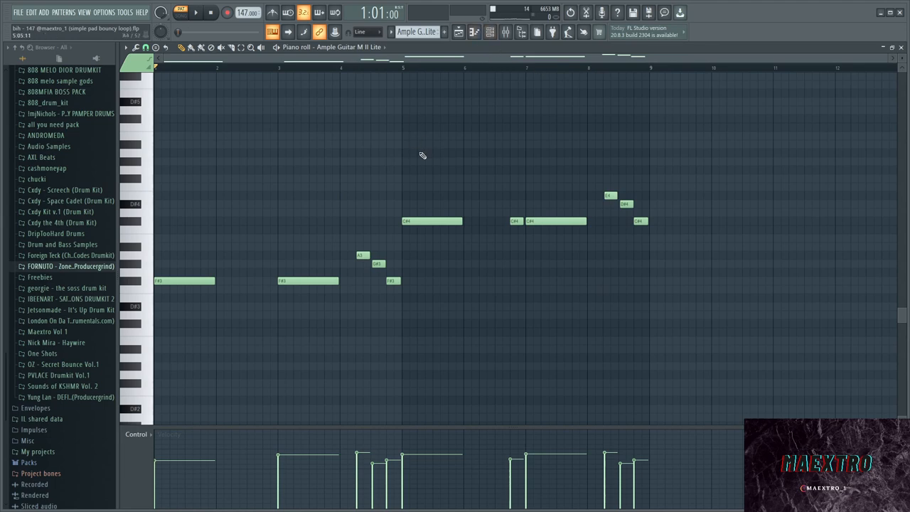
Play the guitar melody, then view mixer Insert 3 with CamelCrusher.
left_click(494, 32)
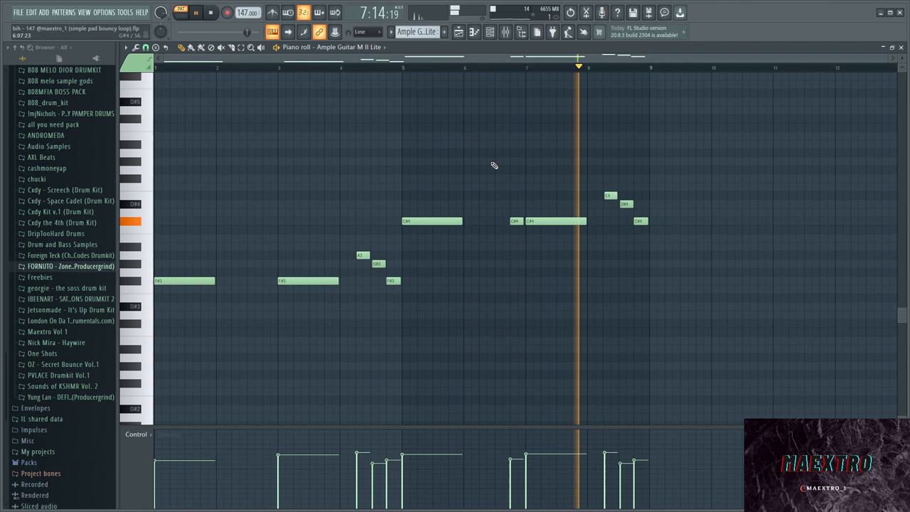
left_click(506, 31)
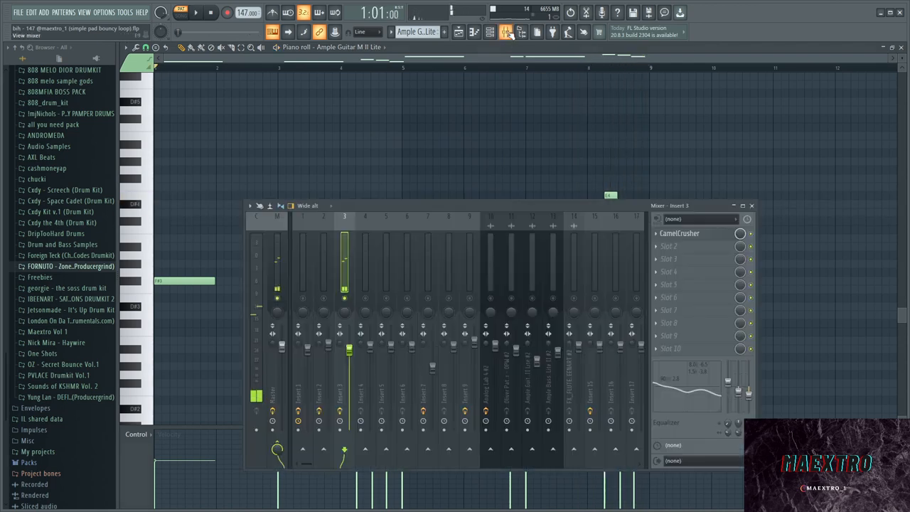
Review CamelCrusher's British Clean patch on Insert 3 and close it.
left_click(679, 233)
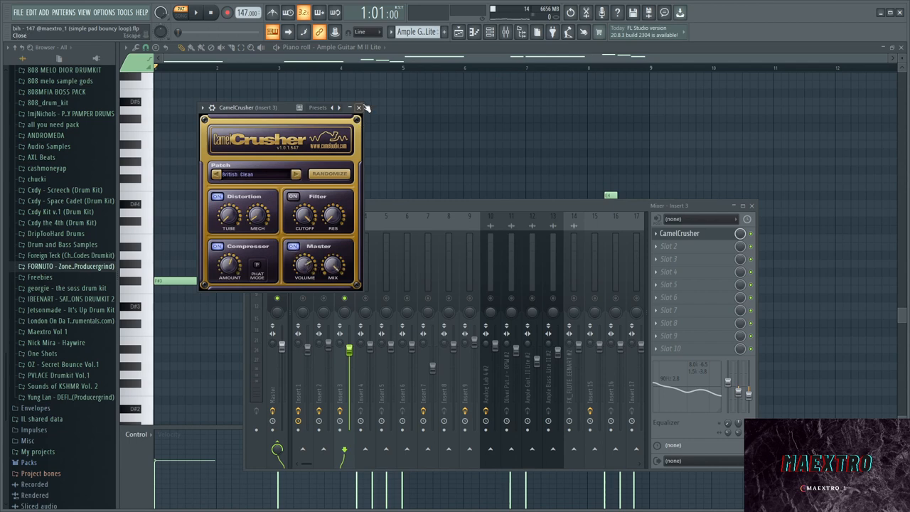
left_click(360, 107)
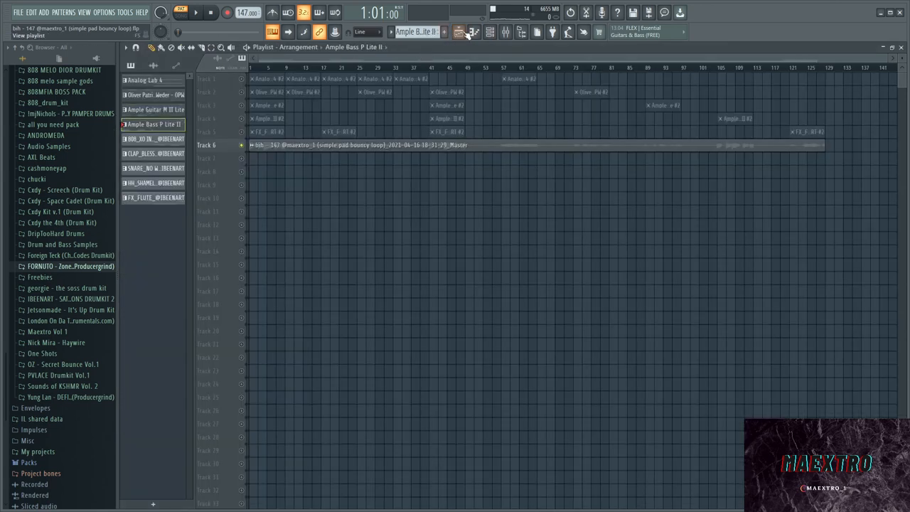
Open and review the Ample Bass P Lite II instrument from the channel rack.
left_click(460, 33)
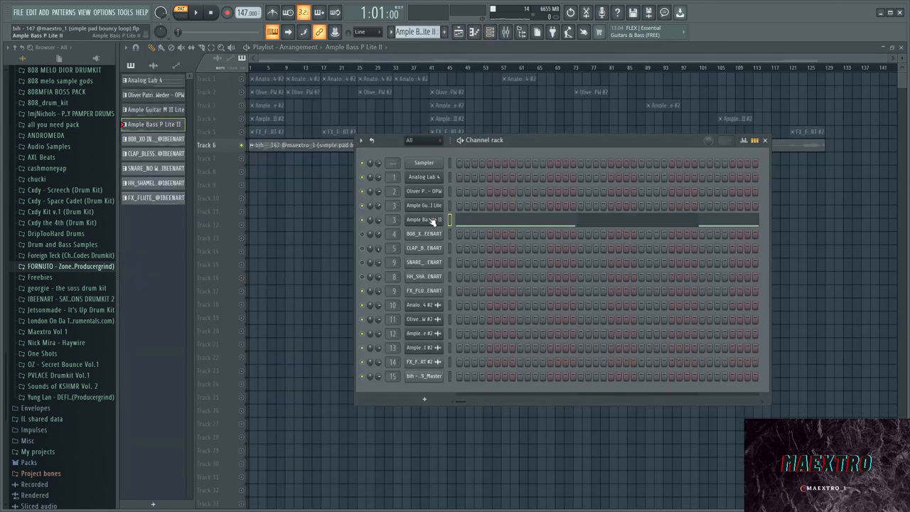
double_click(423, 219)
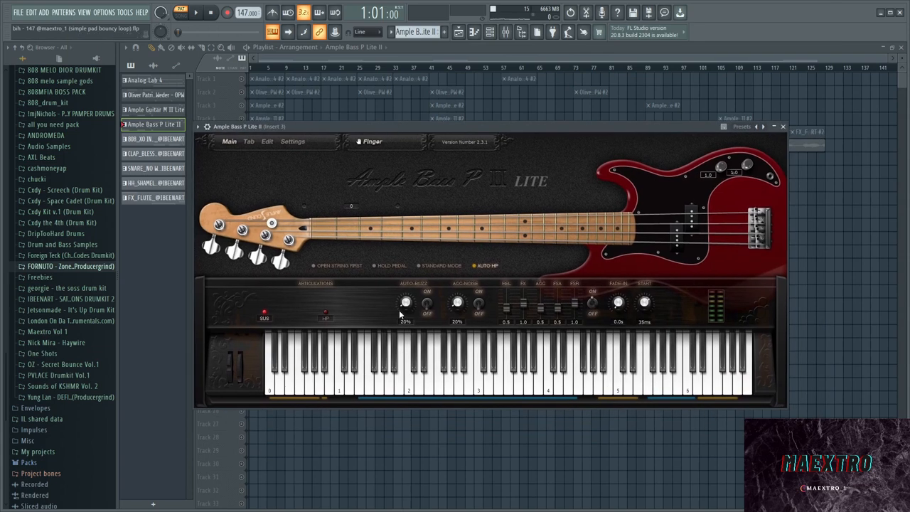
mouse_move(418, 287)
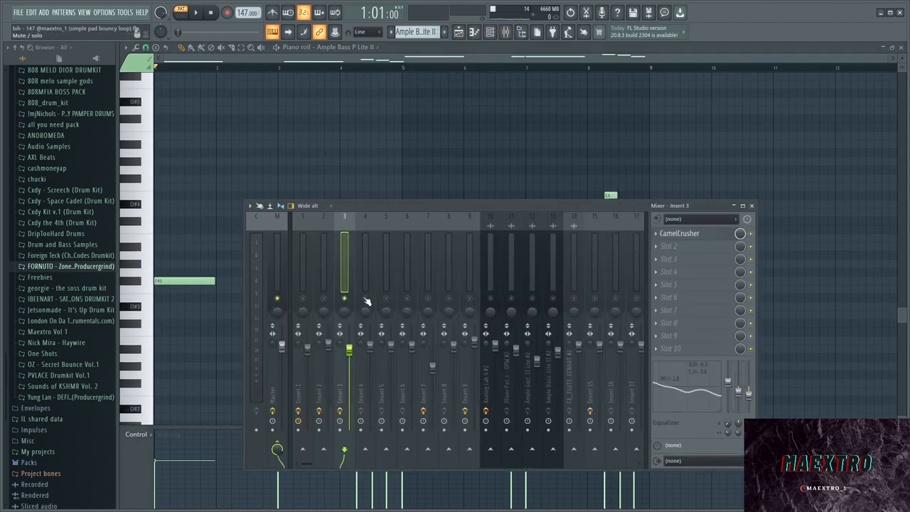
left_click(502, 32)
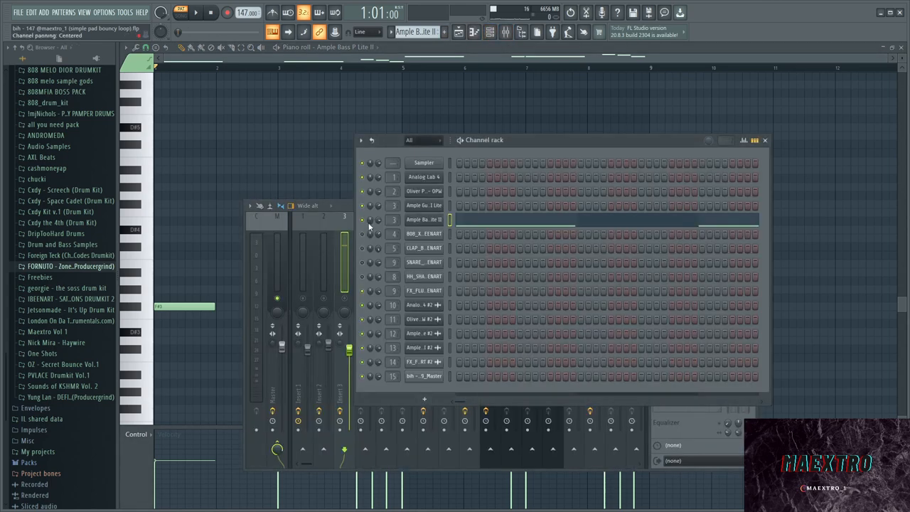
left_click(503, 31)
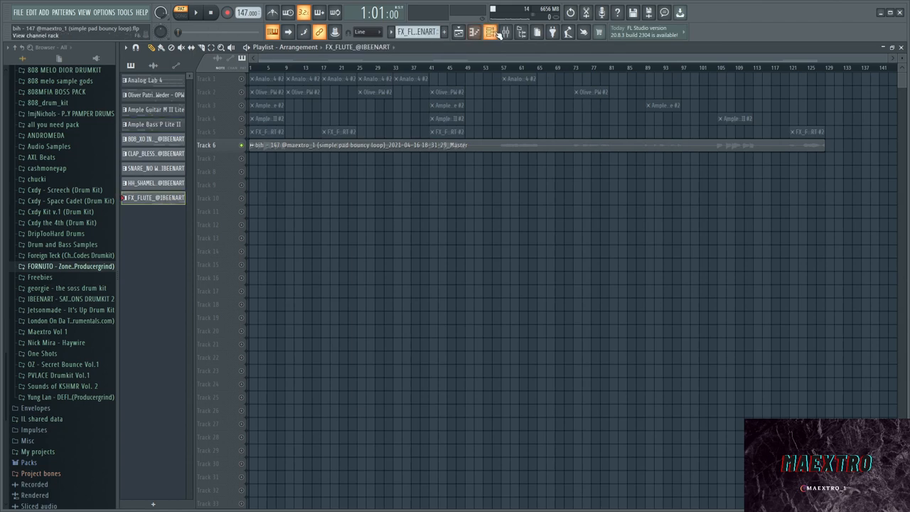
Open the FX_FLUTE notes from the channel rack alongside mixer Insert 9.
left_click(493, 31)
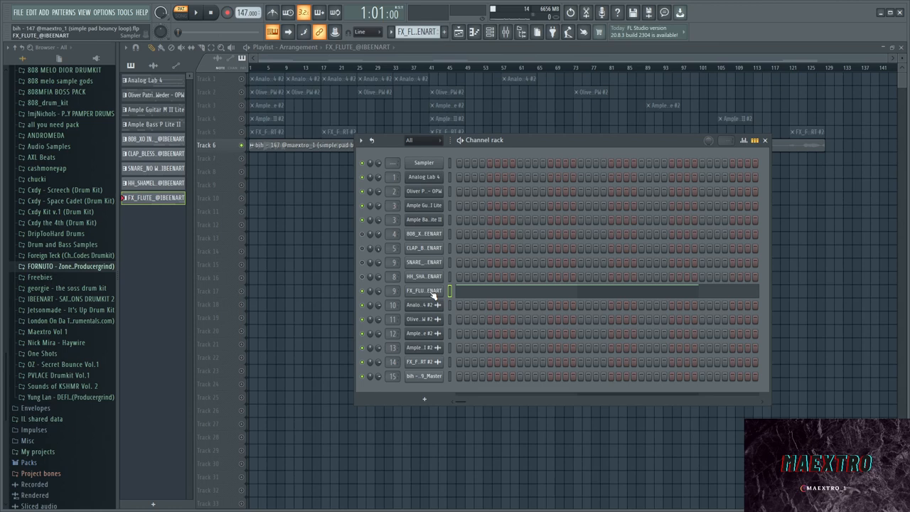
mouse_move(427, 293)
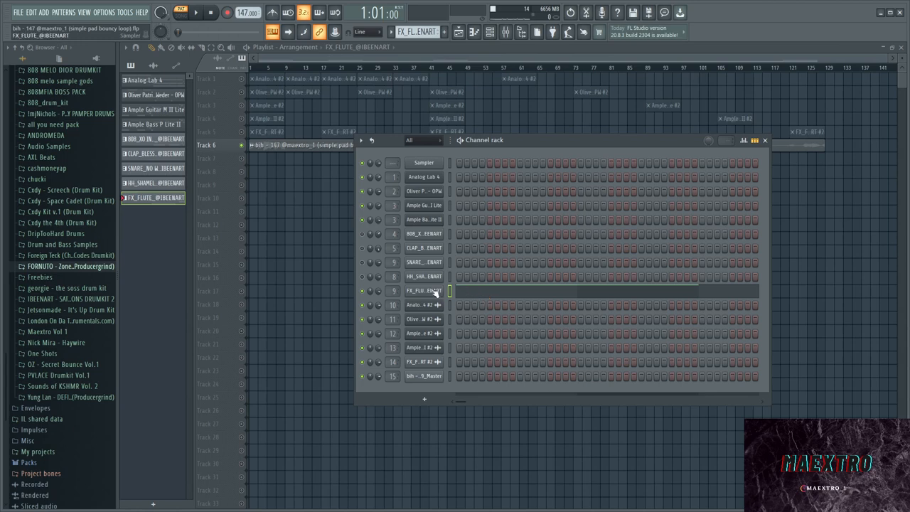
left_click(424, 291)
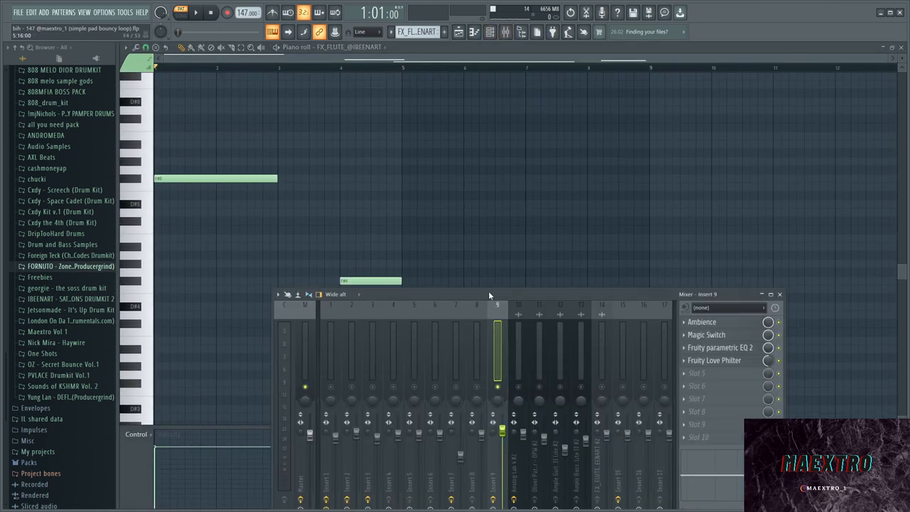
left_click(701, 322)
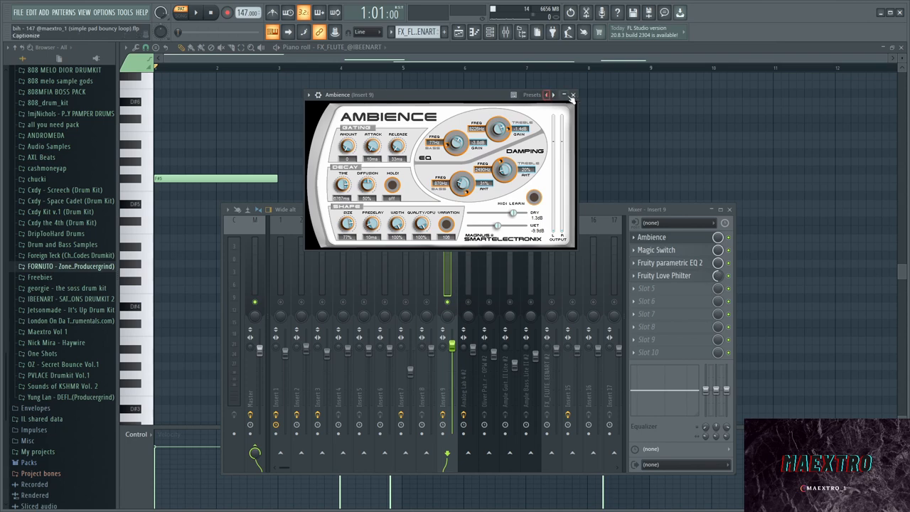
left_click(569, 95)
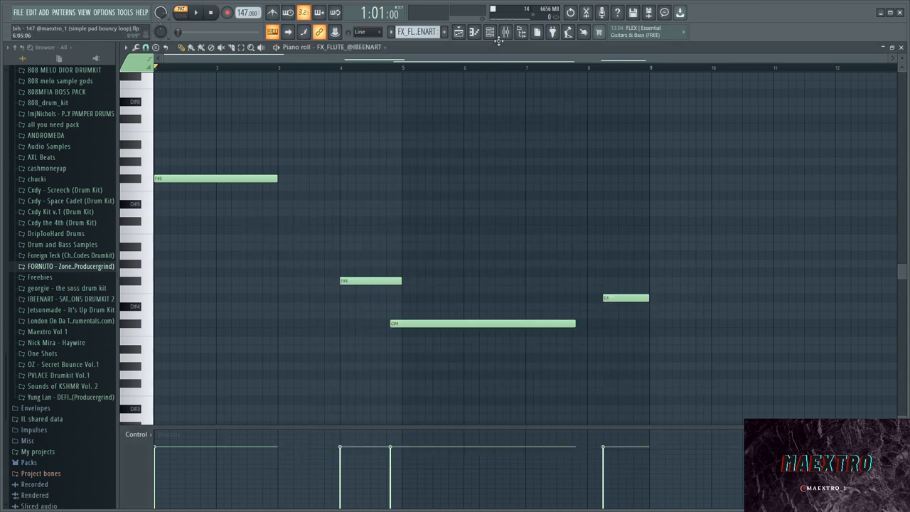
left_click(495, 31)
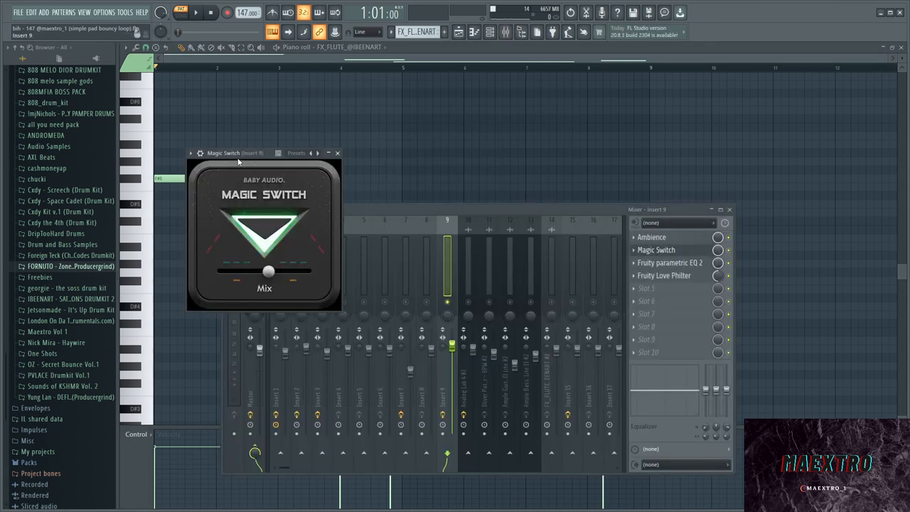
left_click(670, 262)
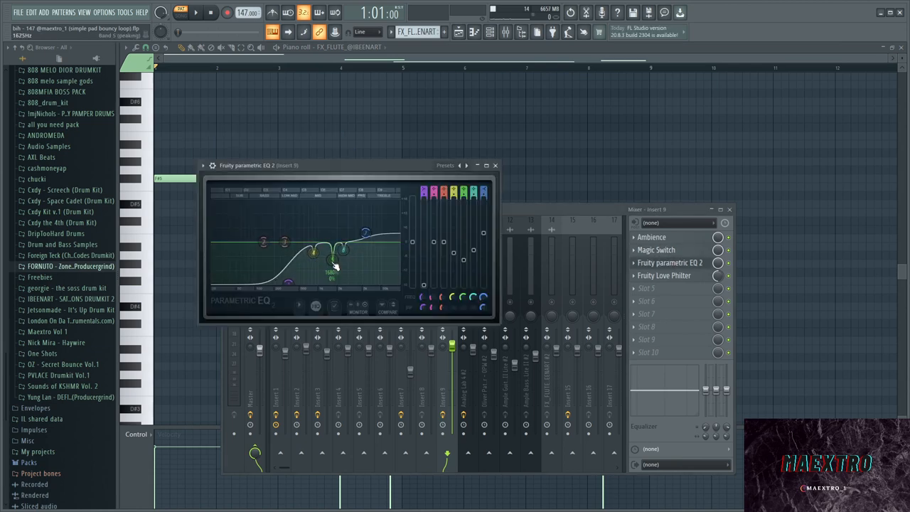
left_click(488, 31)
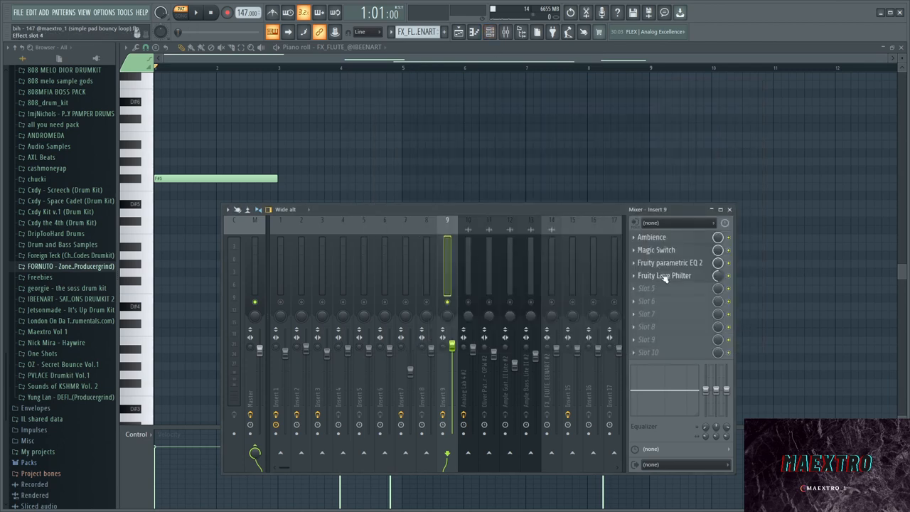
left_click(665, 276)
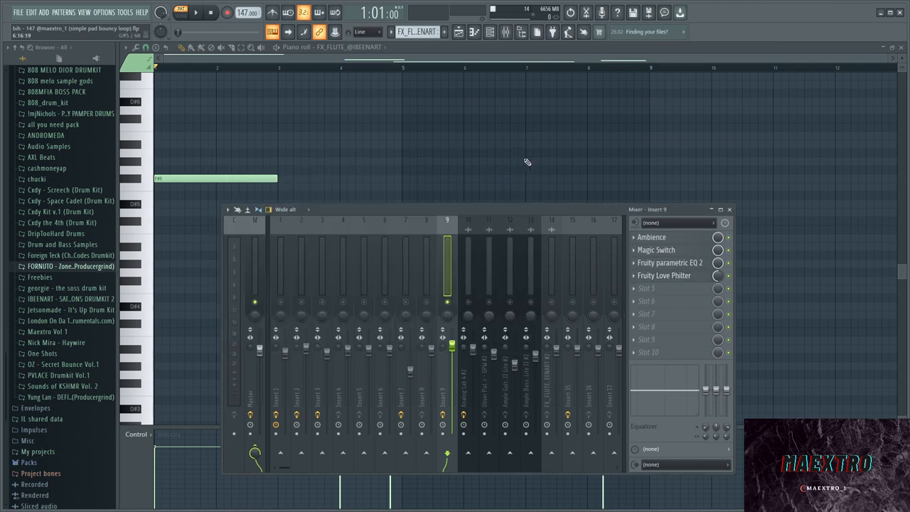
Close the flute notes and Insert 9, returning to the Playlist.
left_click(729, 209)
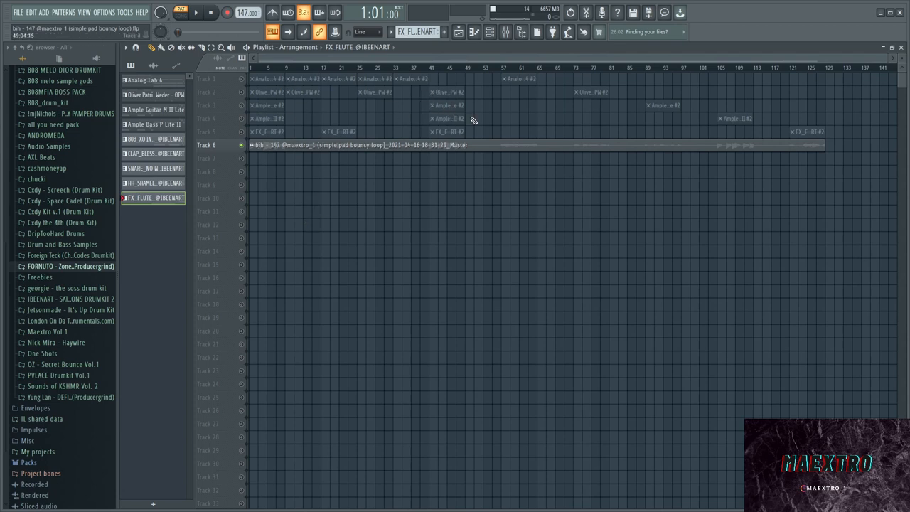
mouse_move(738, 131)
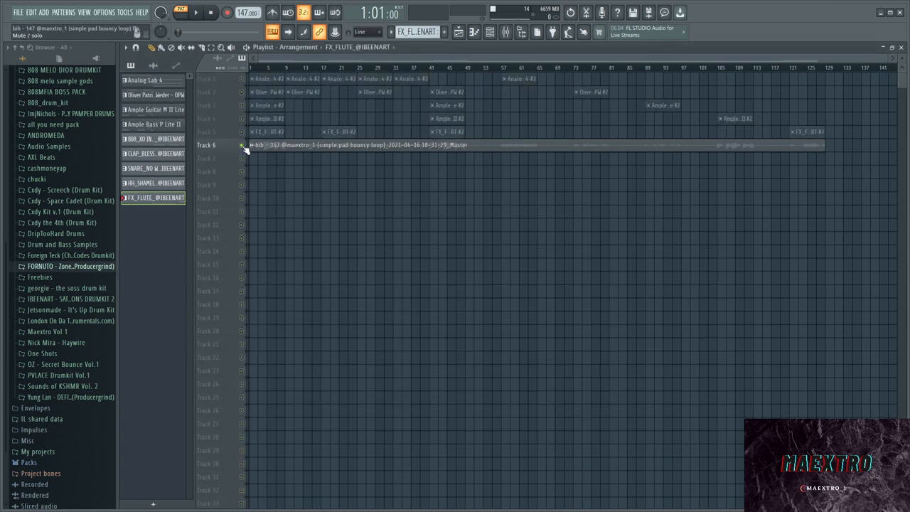
Solo track 6 so only the rendered bouncy pad loop plays.
left_click(194, 20)
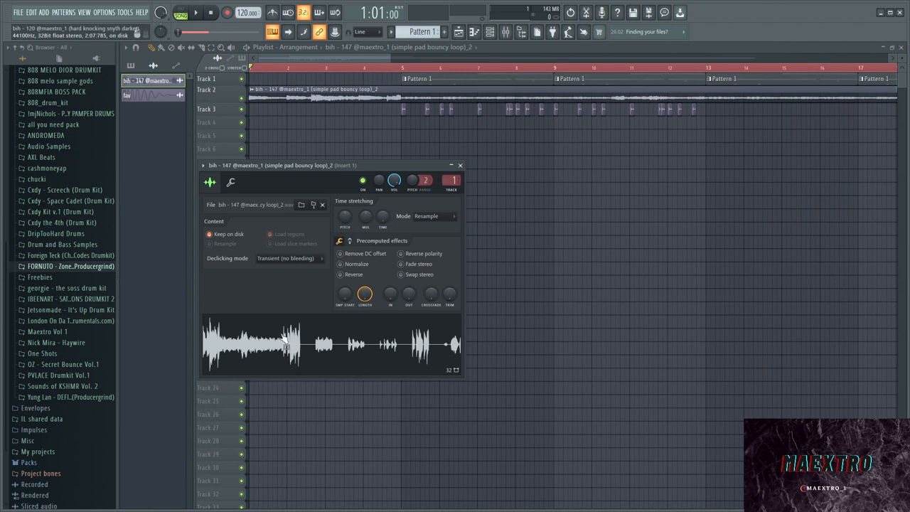
mouse_move(281, 345)
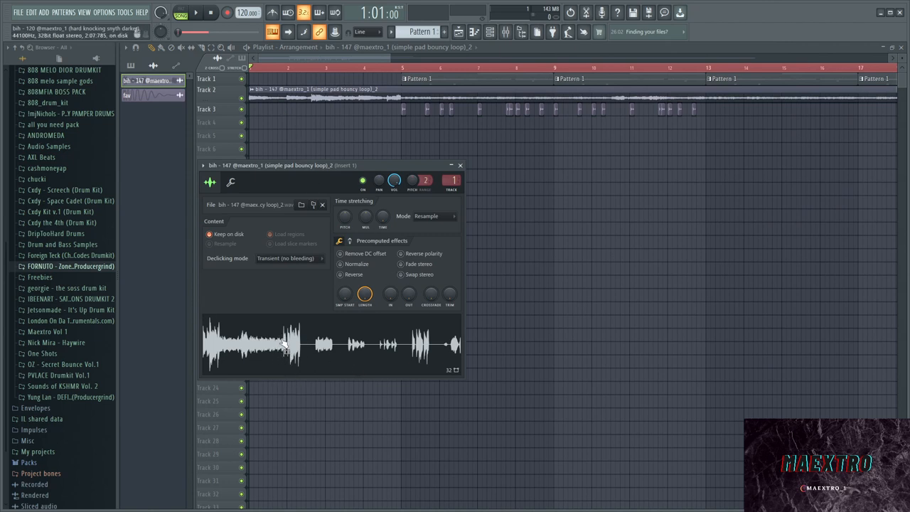
Send the rendered bouncy pad loop from its waveform menu into Edison.
right_click(281, 341)
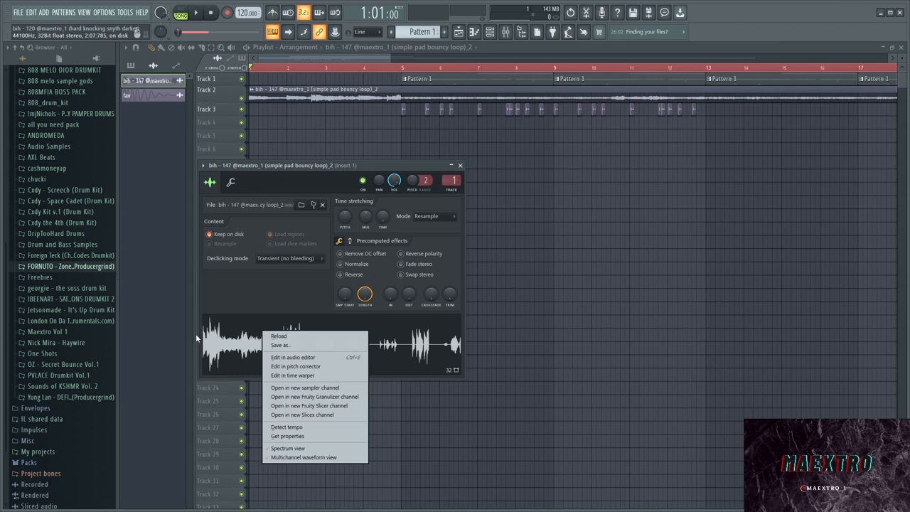
left_click(293, 357)
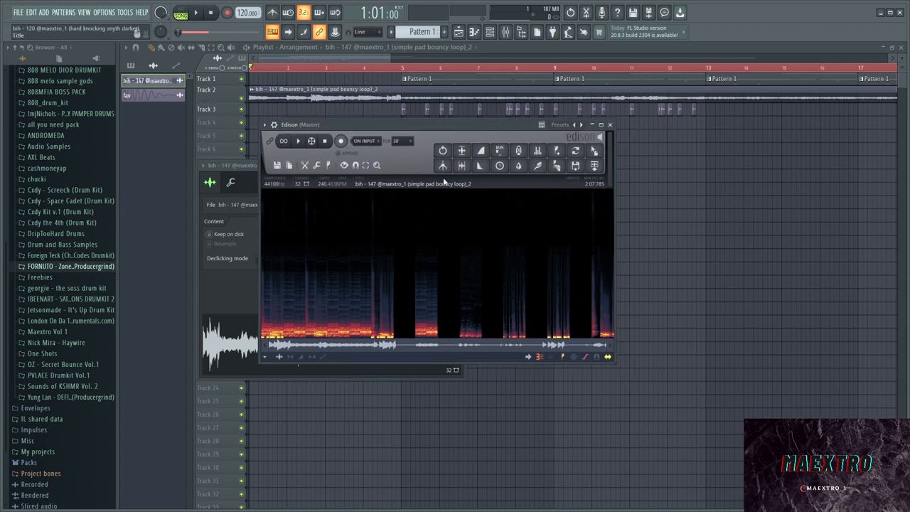
Run Edison's Drum(loop) stretcher with Echo grains filling and Smooth fade tail, then accept.
left_click(499, 165)
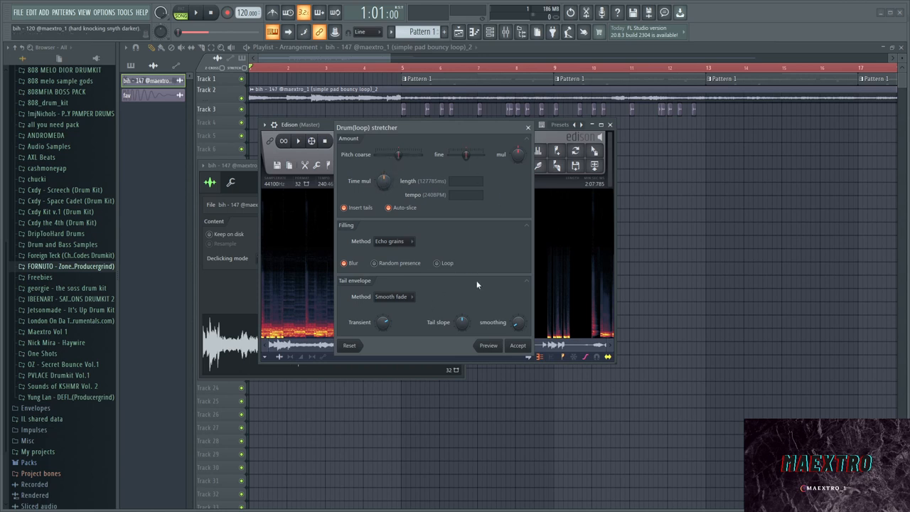
mouse_move(526, 366)
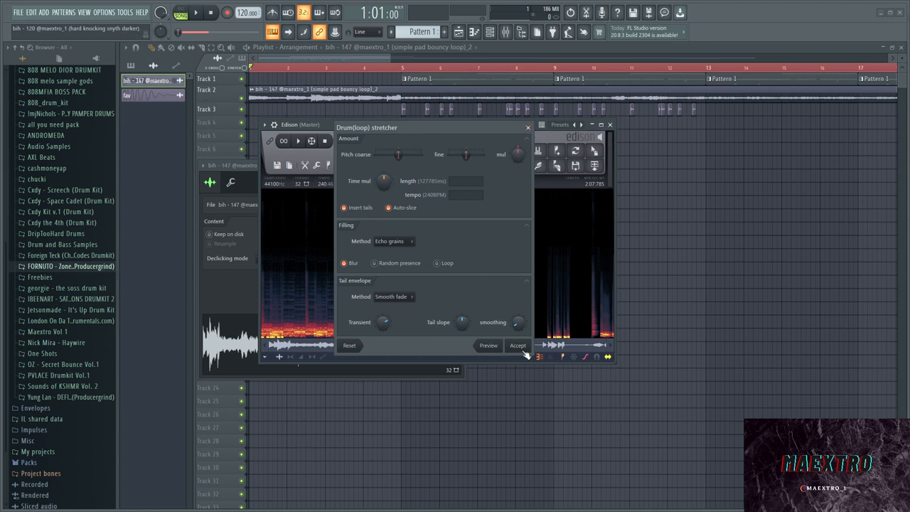
left_click(517, 345)
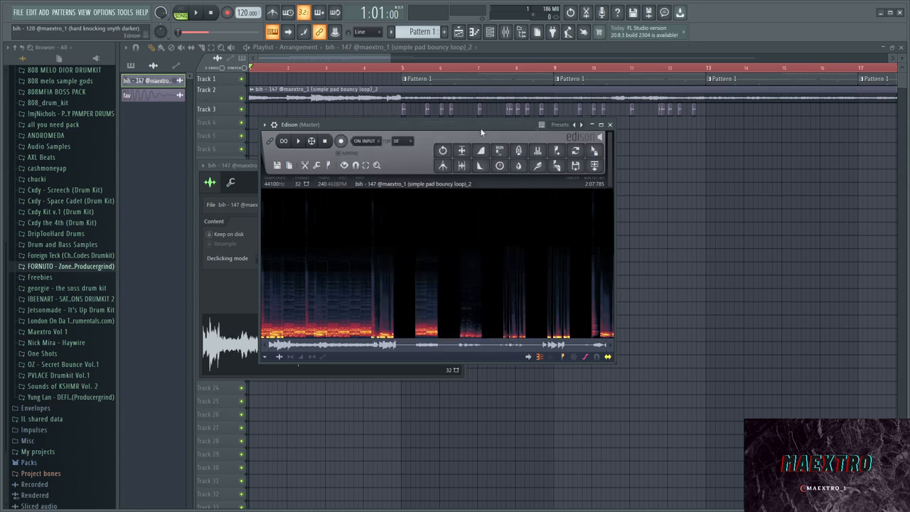